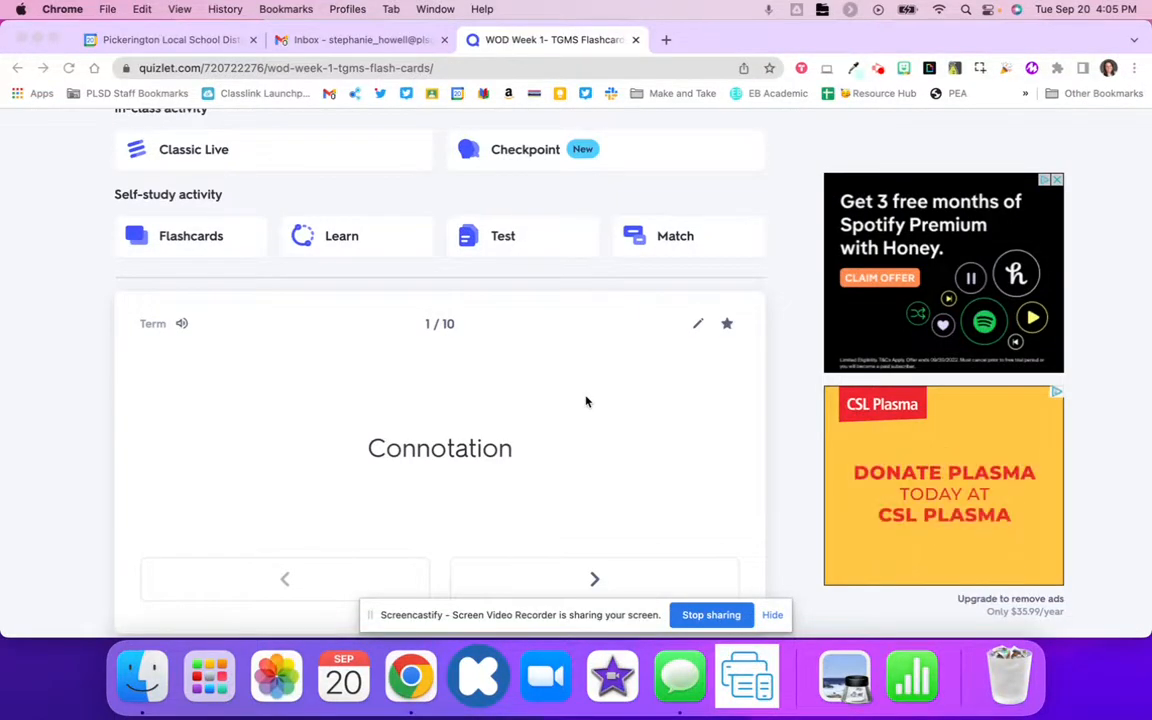
{"action": "mouse_move", "coordinate": [420, 407]}
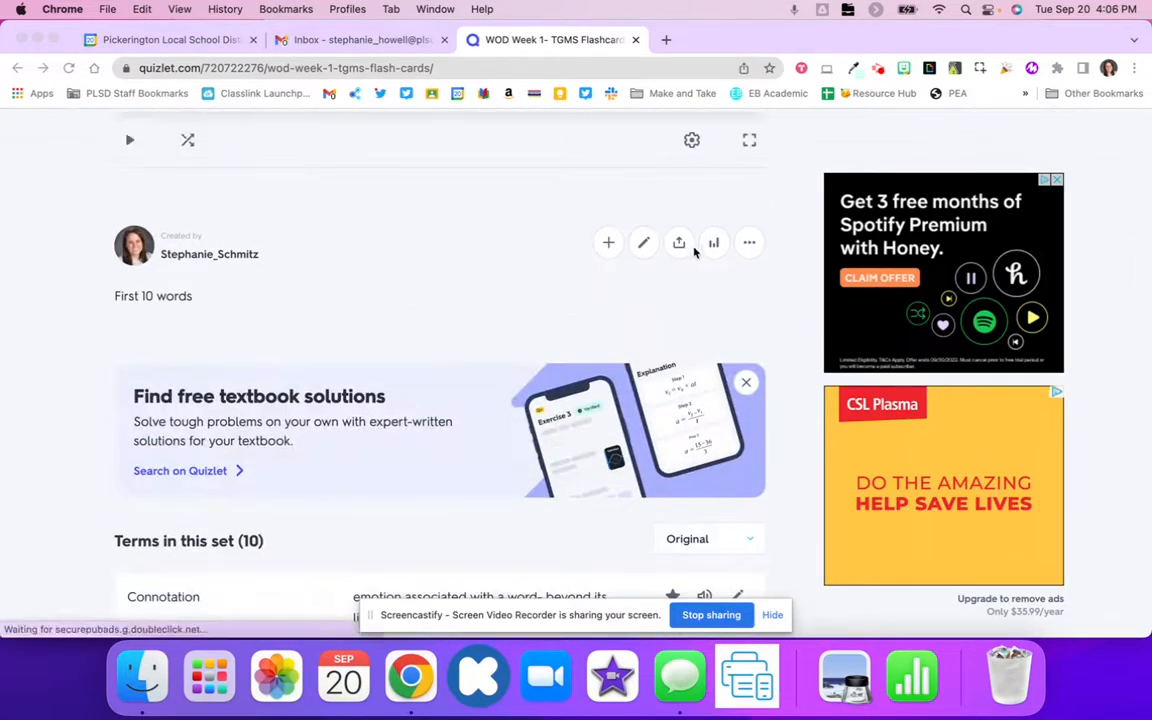
- Show the extra set options (print, export, embed) for the Quizlet vocabulary set
{"action": "left_click", "coordinate": [749, 242]}
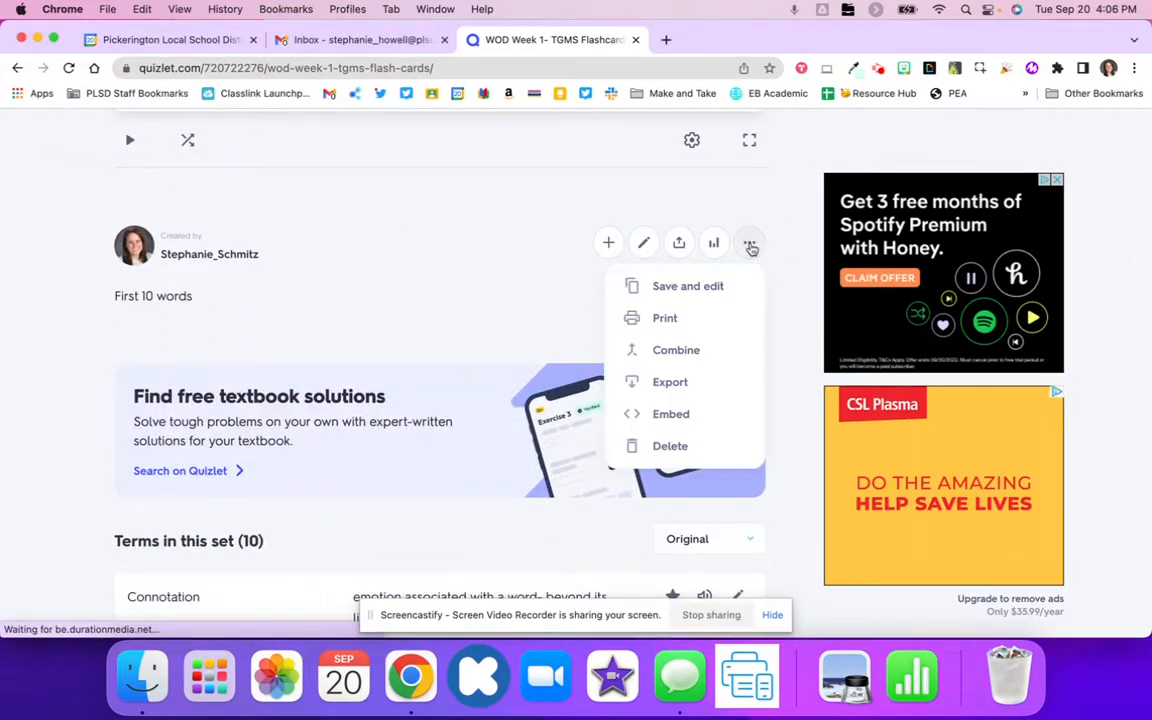
{"action": "mouse_move", "coordinate": [653, 390]}
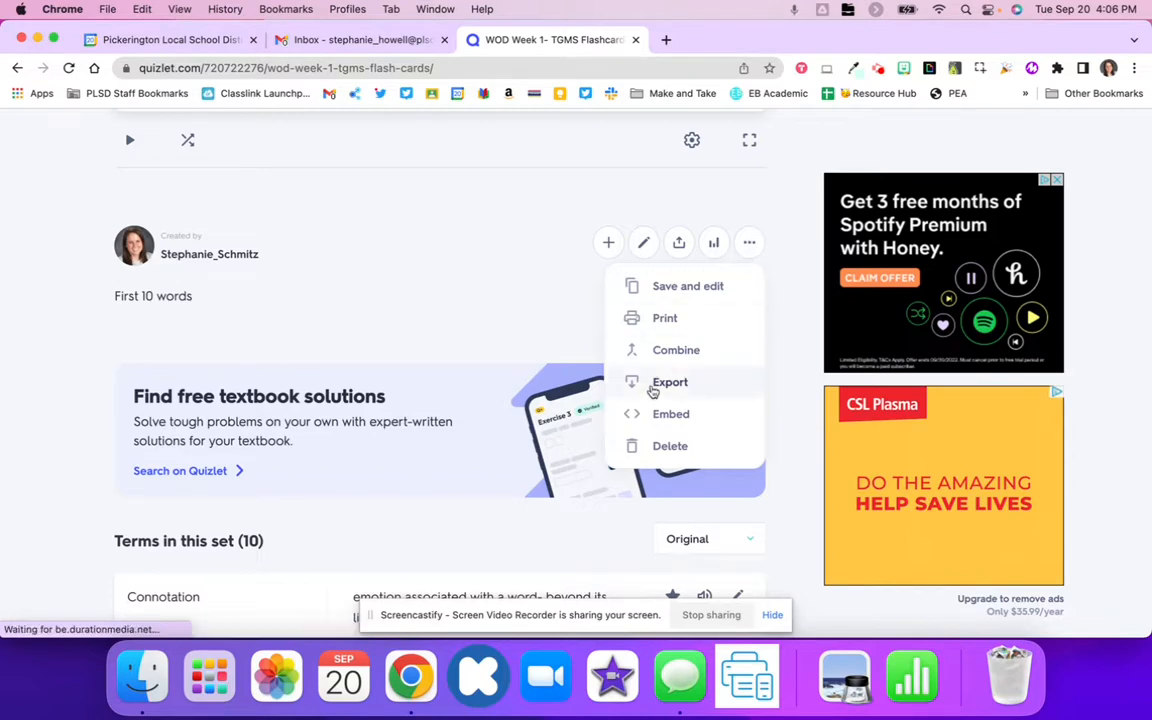
- Export the ten terms as tab-separated text and copy it
{"action": "left_click", "coordinate": [669, 382]}
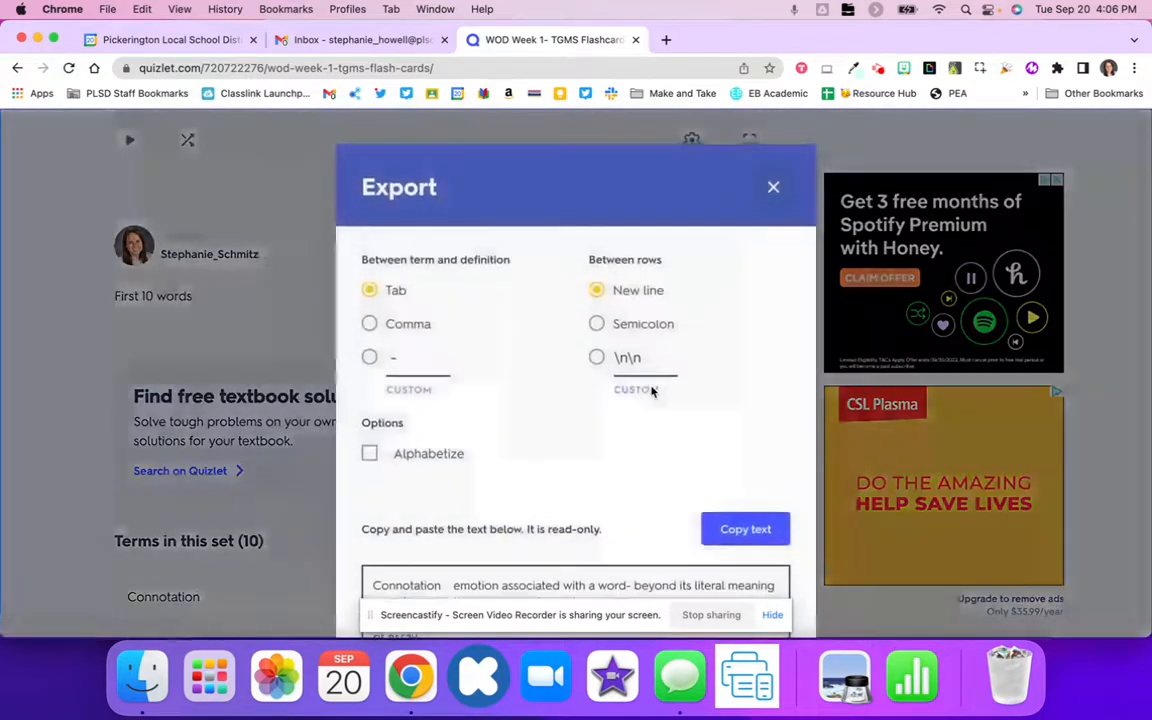
{"action": "scroll", "scroll_direction": "down", "scroll_amount": 3}
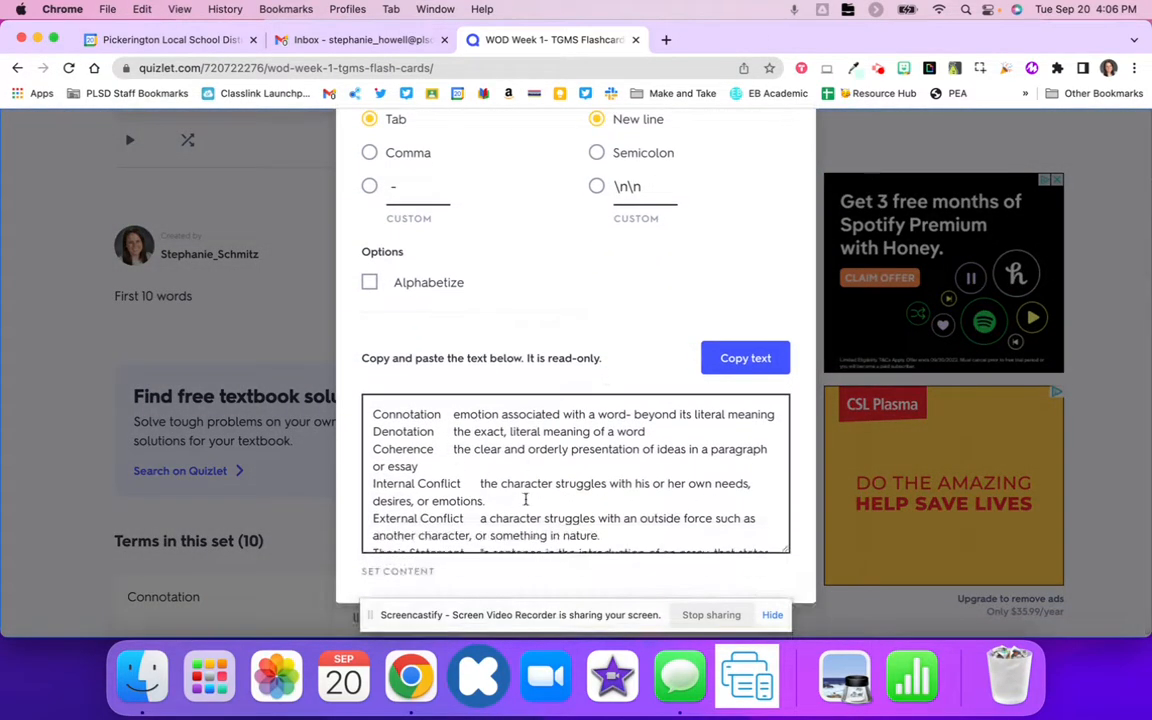
{"action": "left_click", "coordinate": [745, 358]}
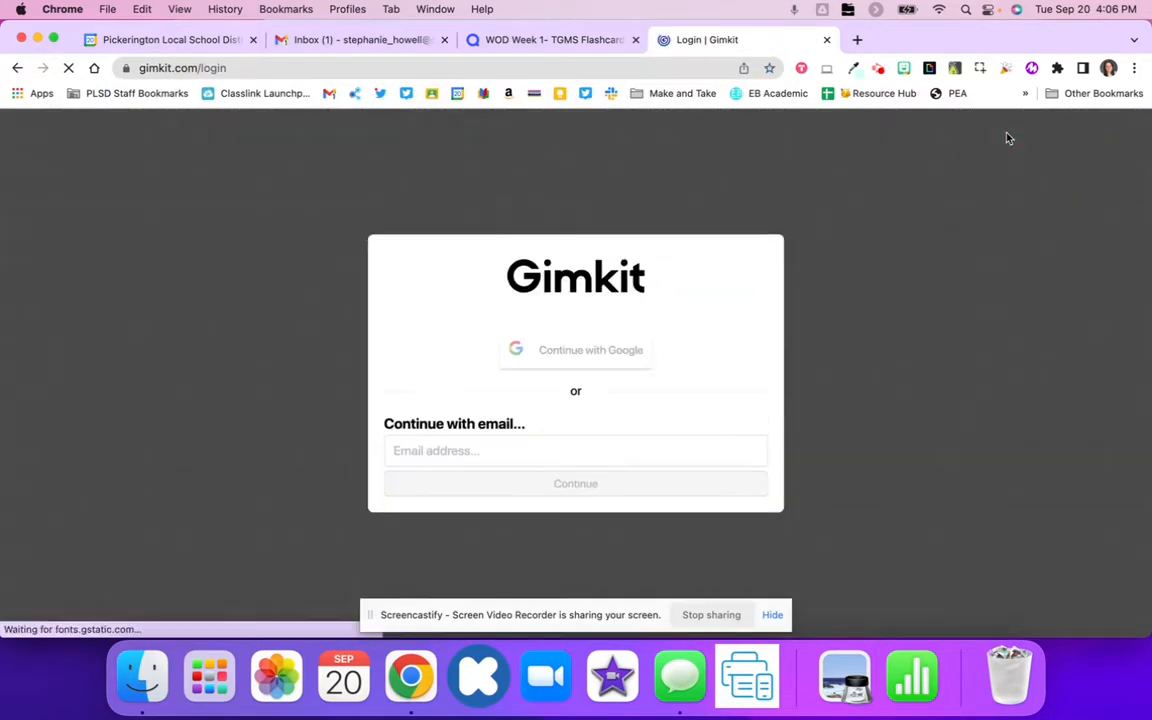
- Sign in to Gimkit with Google and dismiss the Account Information notice
{"action": "left_click", "coordinate": [575, 350]}
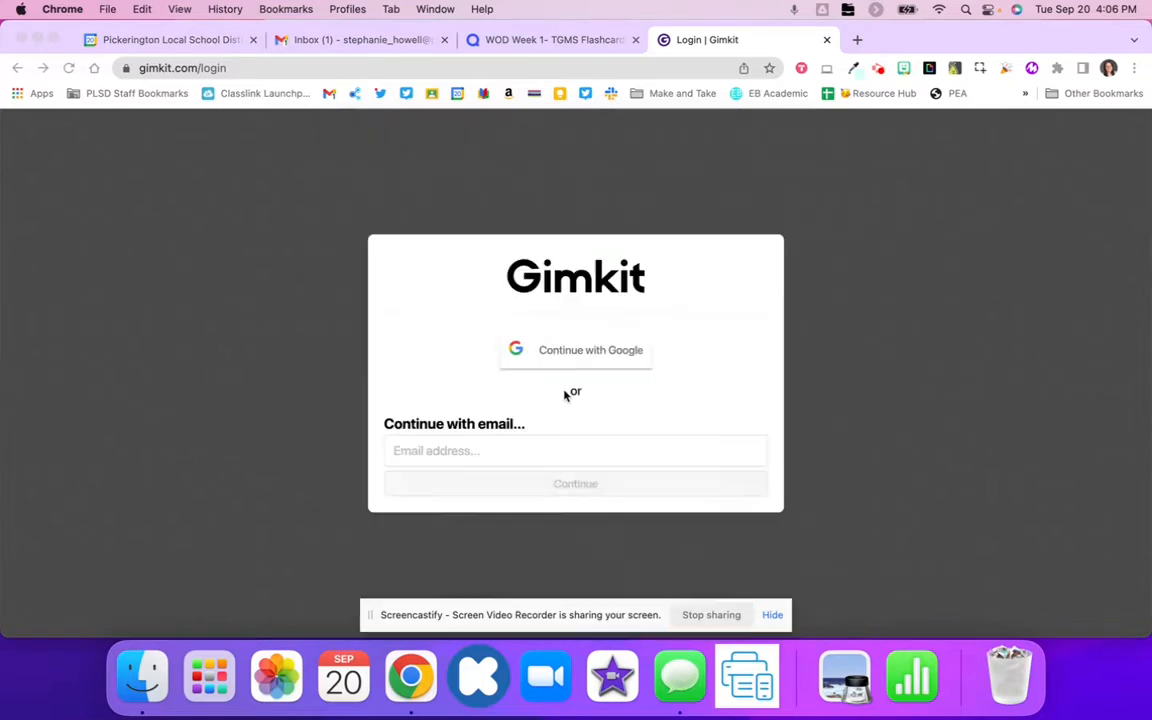
{"action": "left_click", "coordinate": [575, 349]}
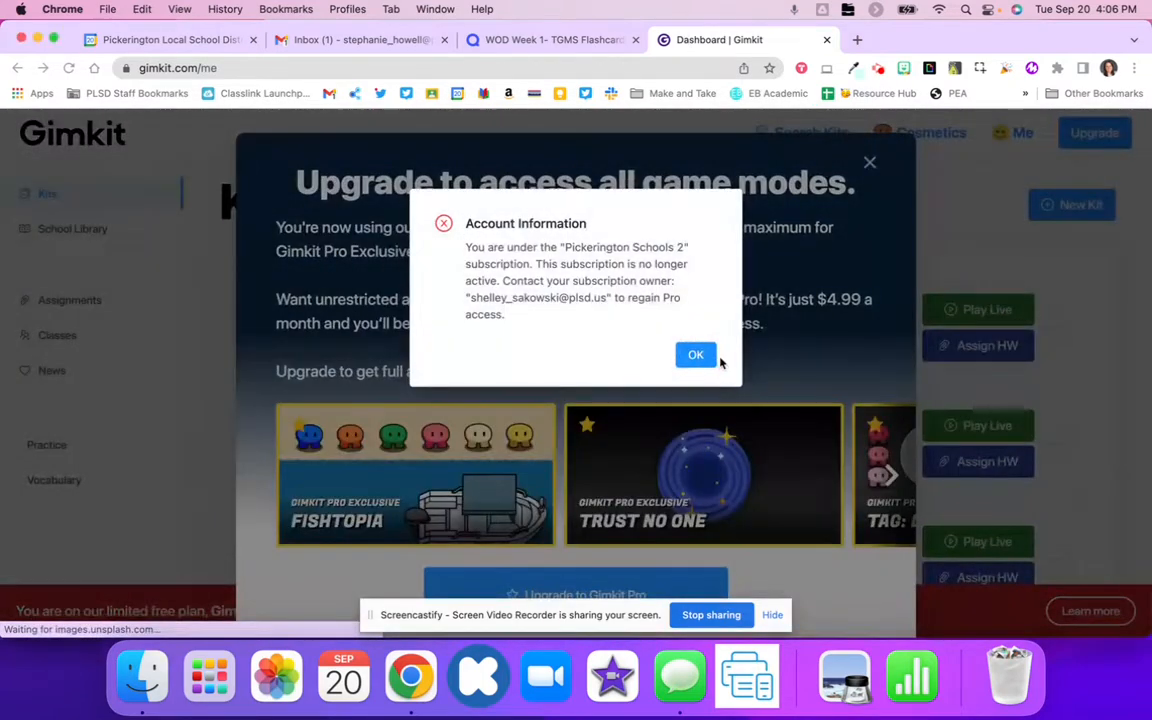
{"action": "left_click", "coordinate": [696, 355]}
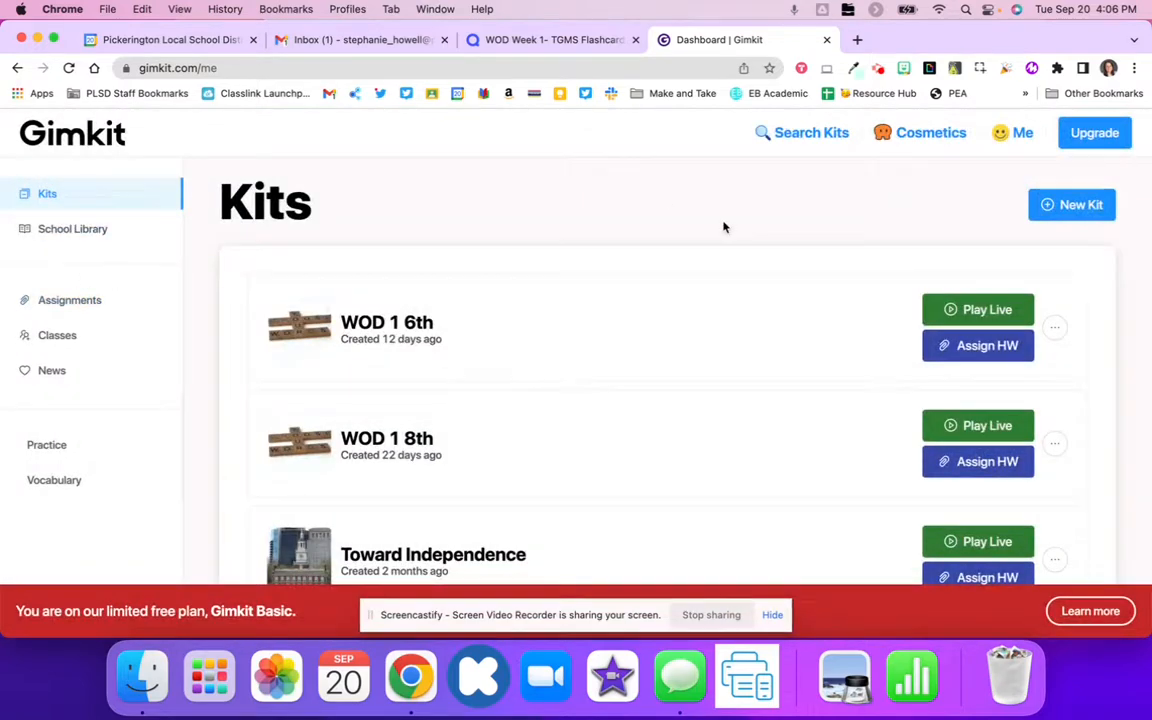
{"action": "mouse_move", "coordinate": [1072, 204]}
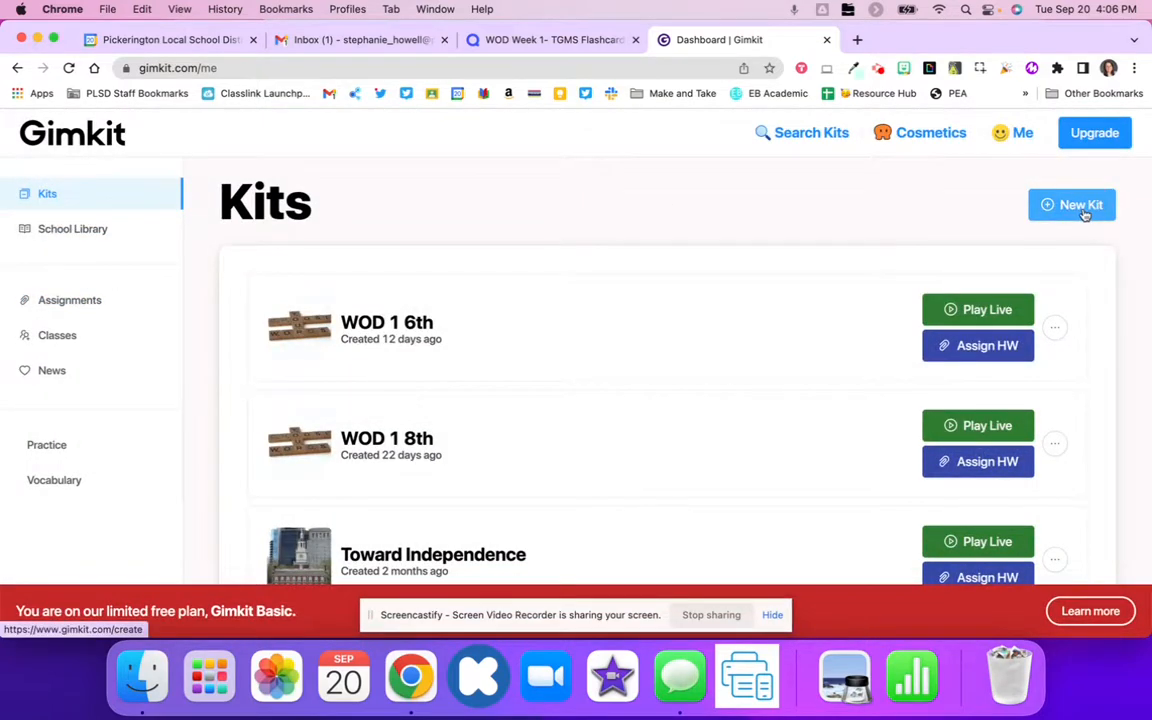
- Create a new kit named 'WOD Week' with the rocky beach Unsplash cover photo
{"action": "left_click", "coordinate": [1071, 205]}
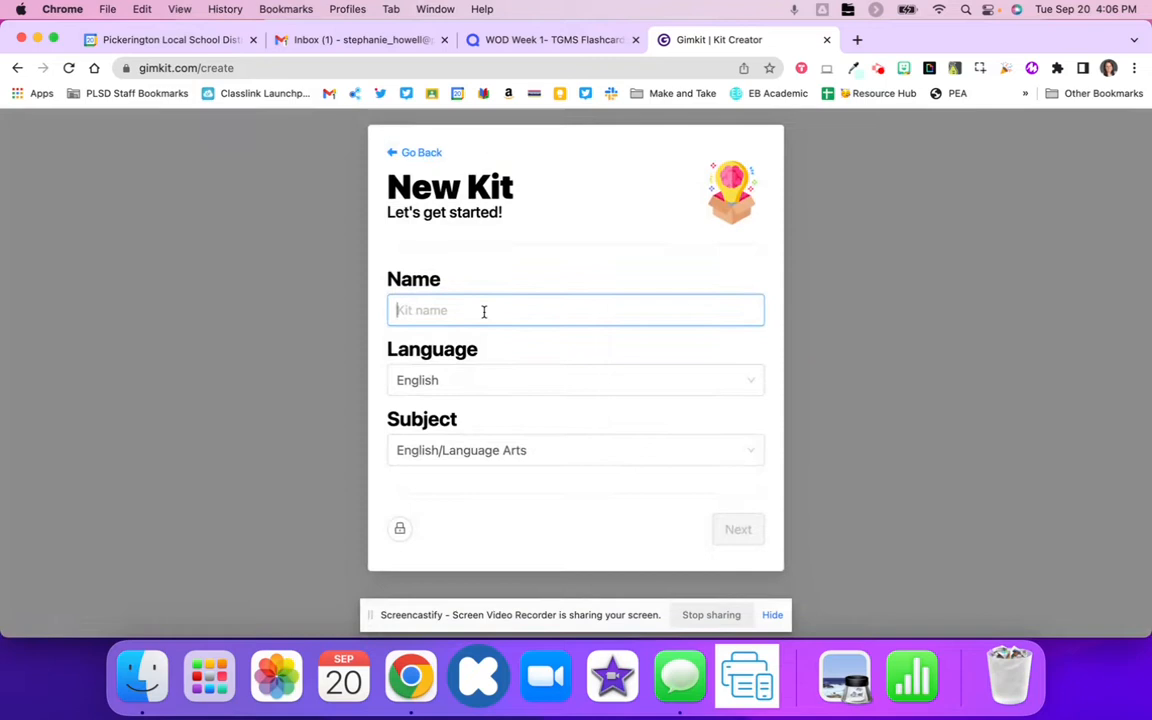
{"action": "type", "text": "WOD Week"}
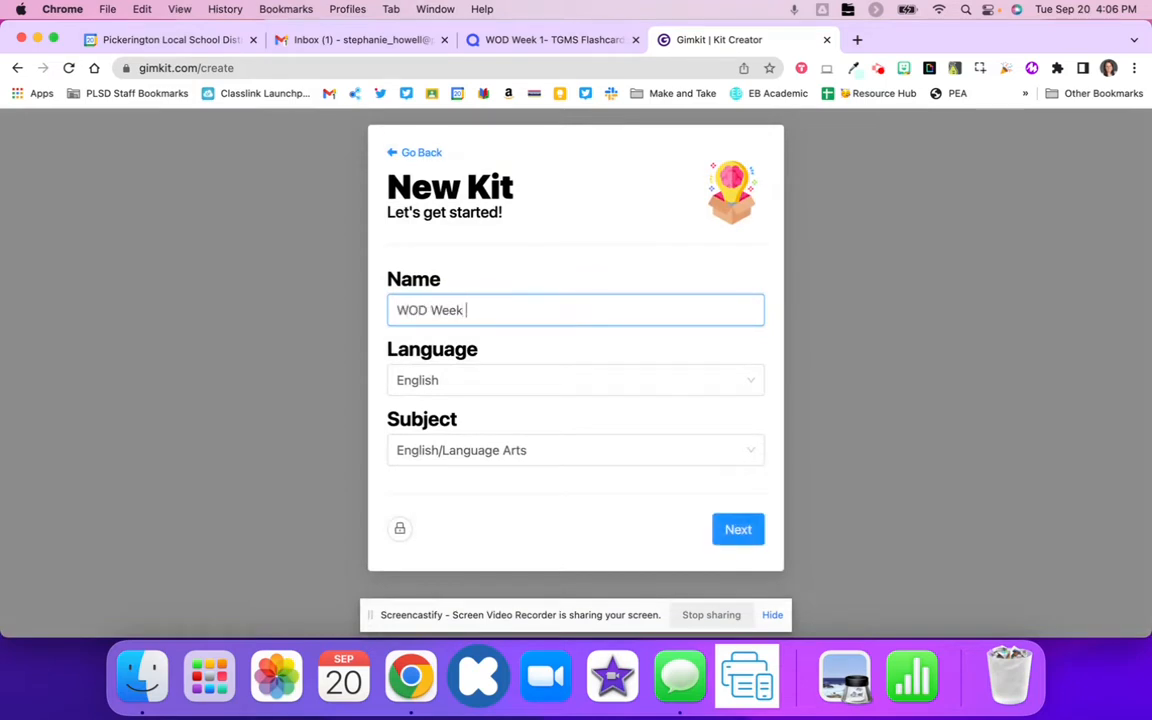
{"action": "left_click", "coordinate": [738, 529]}
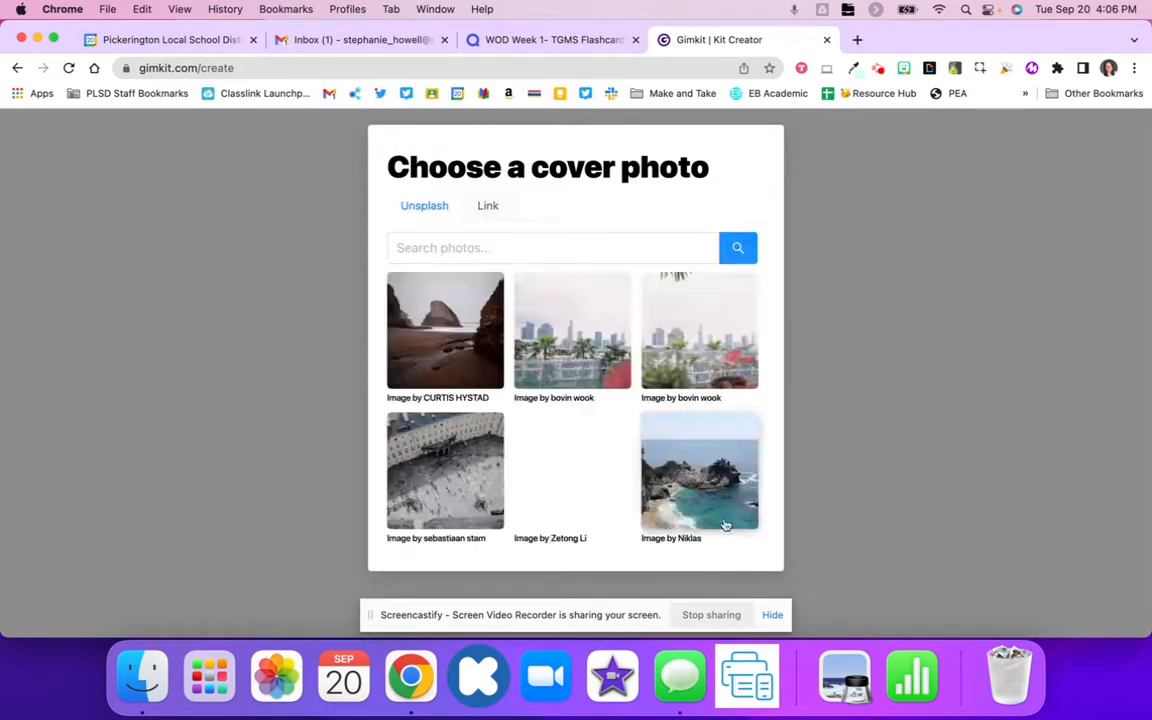
{"action": "left_click", "coordinate": [699, 471]}
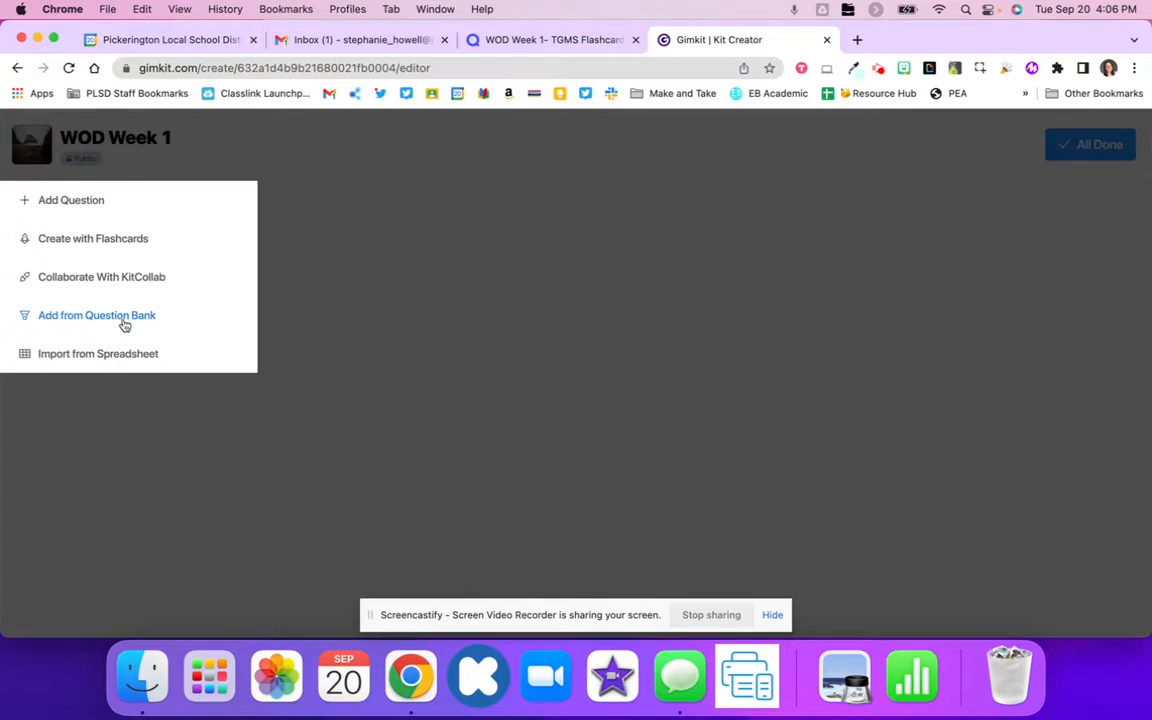
{"action": "mouse_move", "coordinate": [77, 248]}
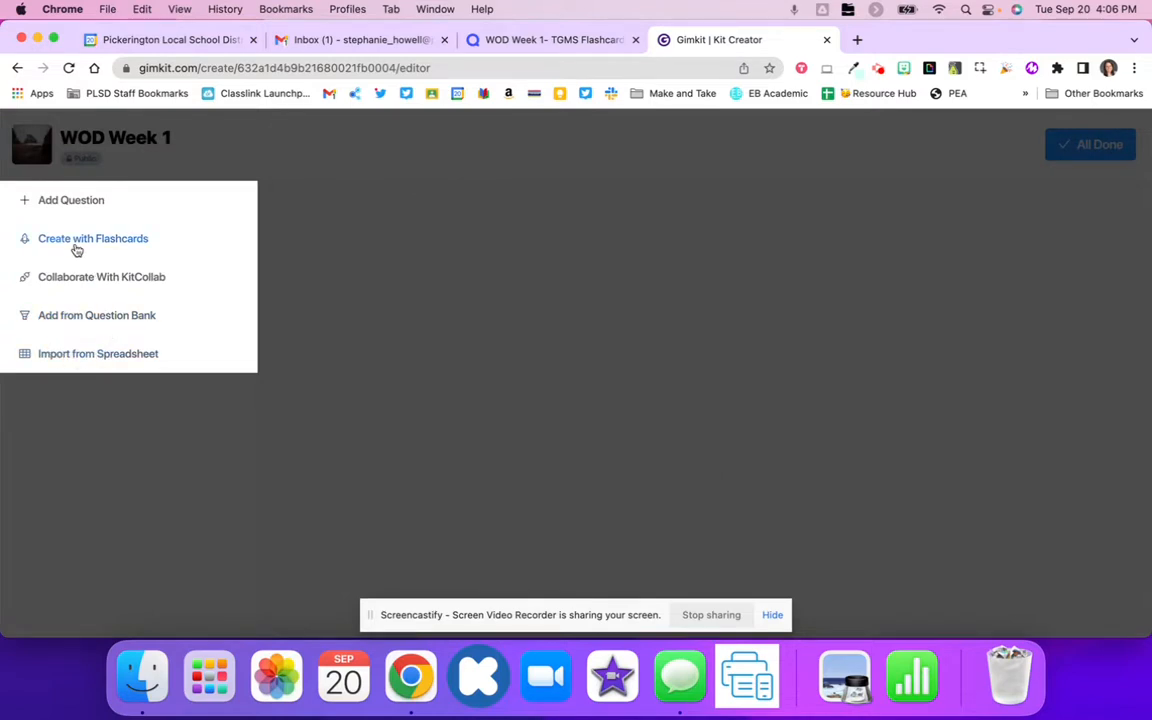
- Import the pasted Quizlet flashcards as questions like Plot, Foreshadowing and Theme
{"action": "left_click", "coordinate": [93, 238]}
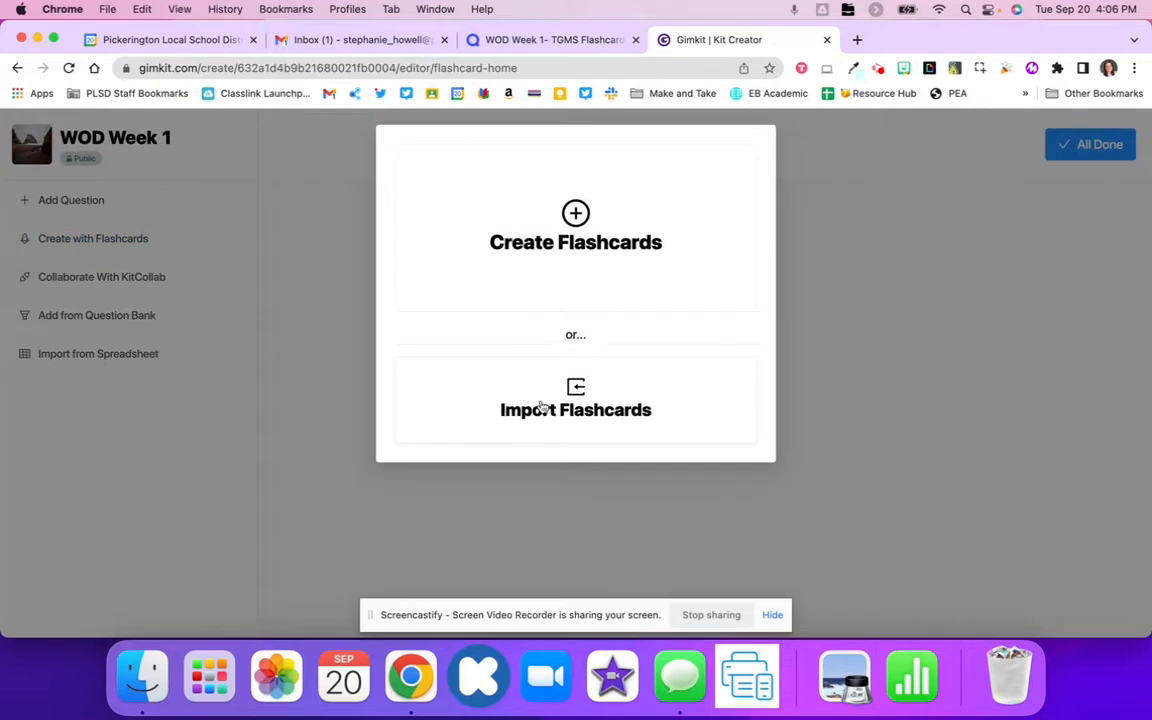
{"action": "mouse_move", "coordinate": [547, 427]}
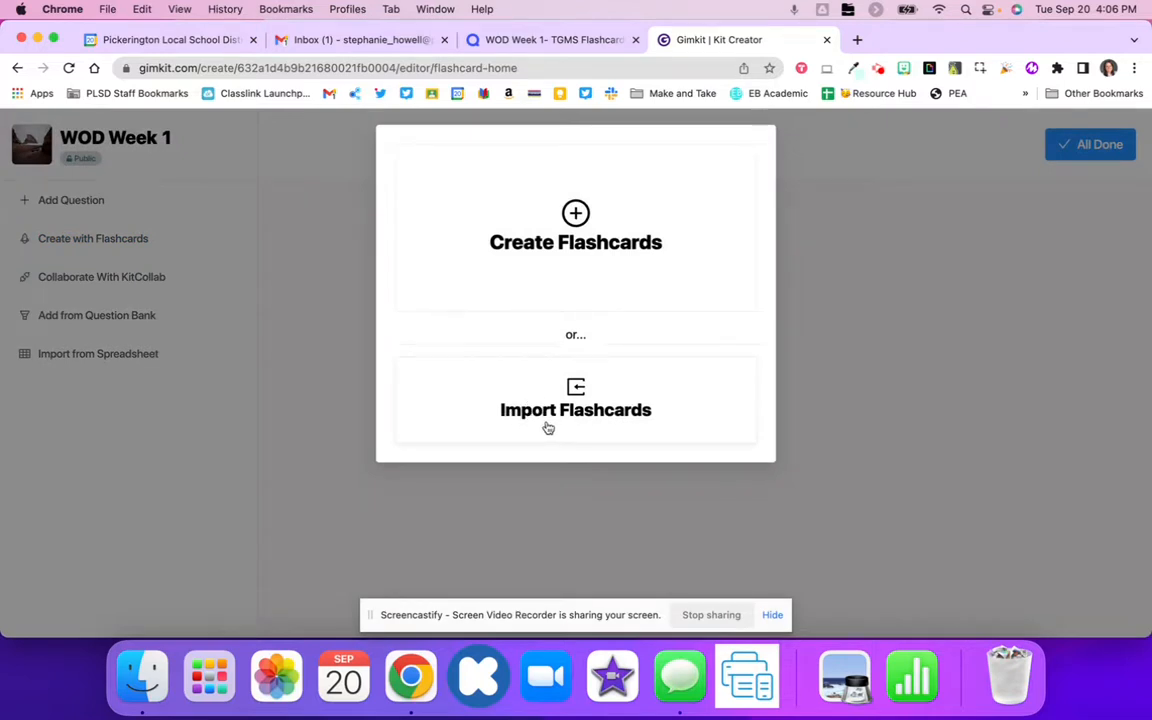
{"action": "left_click", "coordinate": [575, 409]}
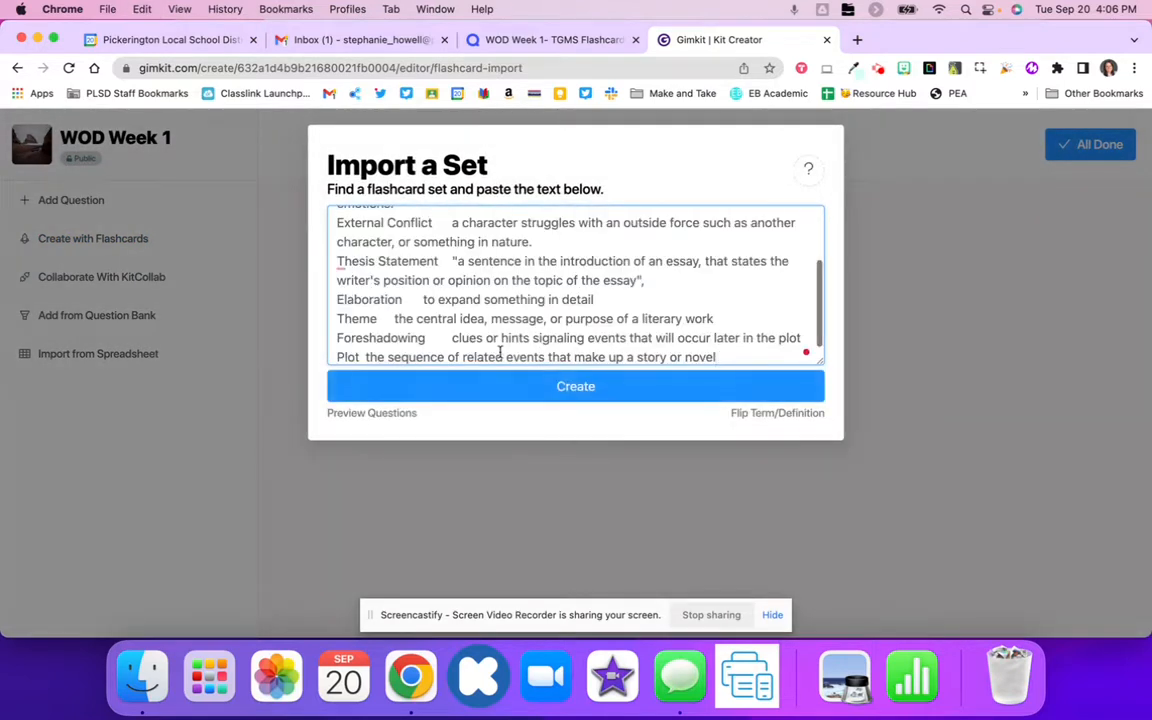
{"action": "left_click", "coordinate": [575, 386]}
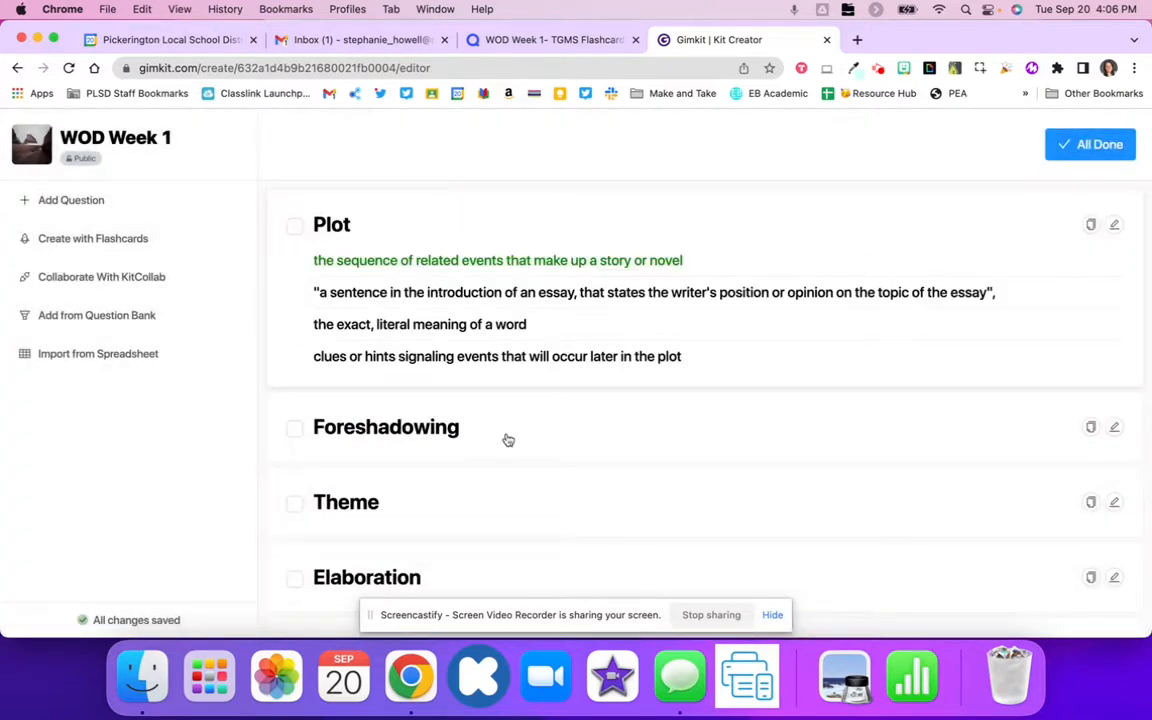
- Review the generated questions and finish the WOD Week 1 kit
{"action": "scroll", "scroll_direction": "down", "scroll_amount": 3}
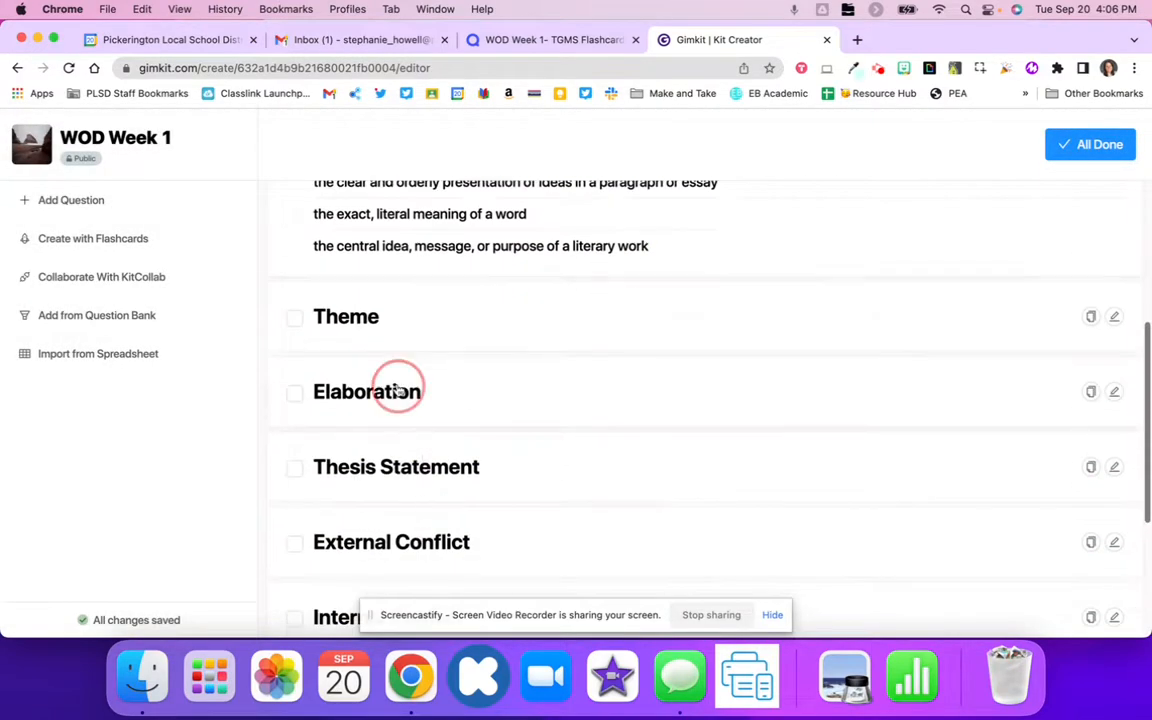
{"action": "scroll", "scroll_direction": "down", "scroll_amount": 3}
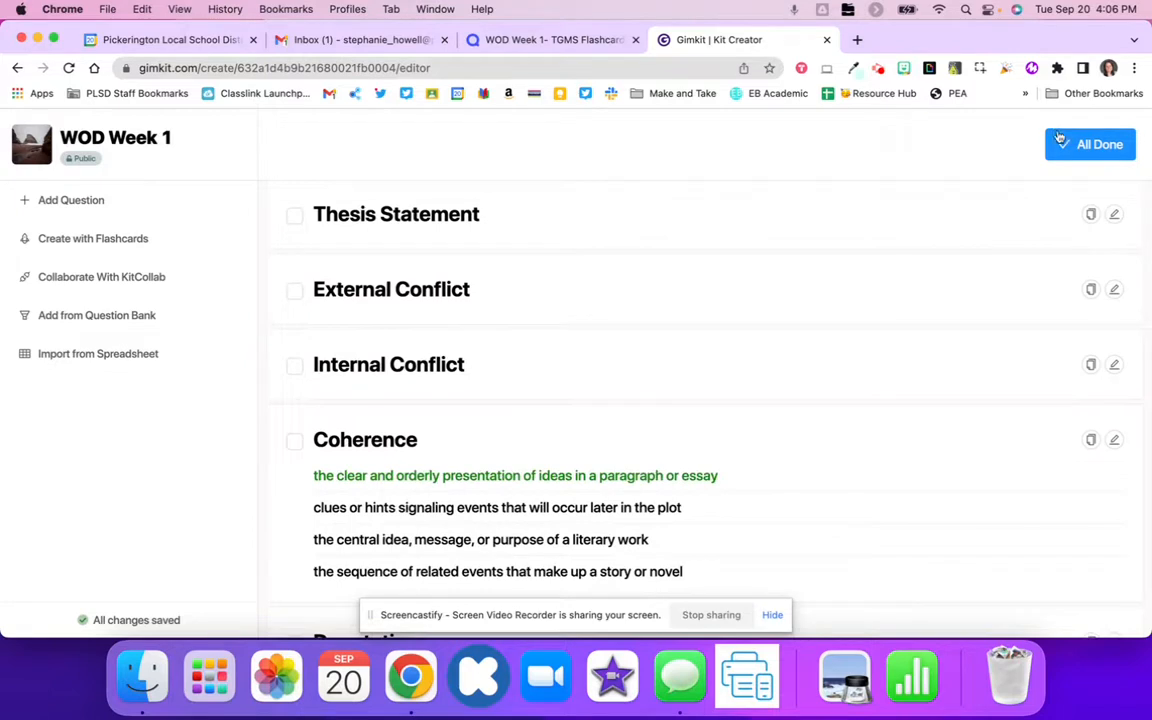
{"action": "left_click", "coordinate": [1090, 144]}
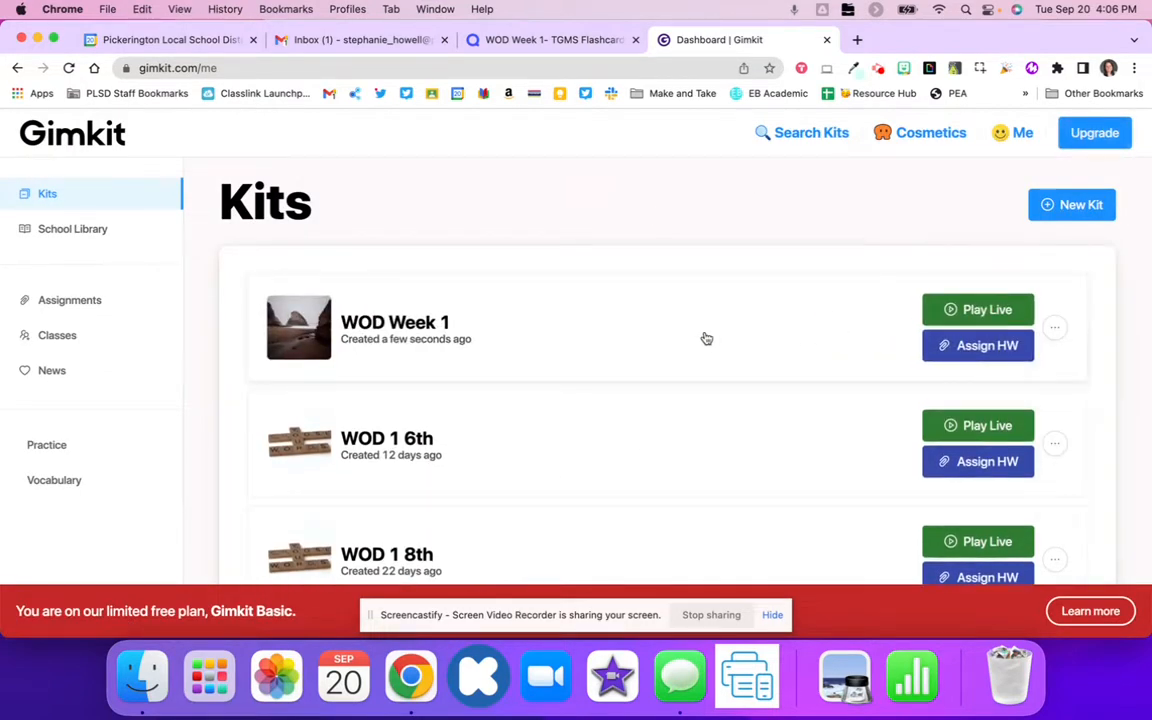
- Open the WOD Week 1 kit's practice page in a new tab
{"action": "left_click", "coordinate": [1055, 327]}
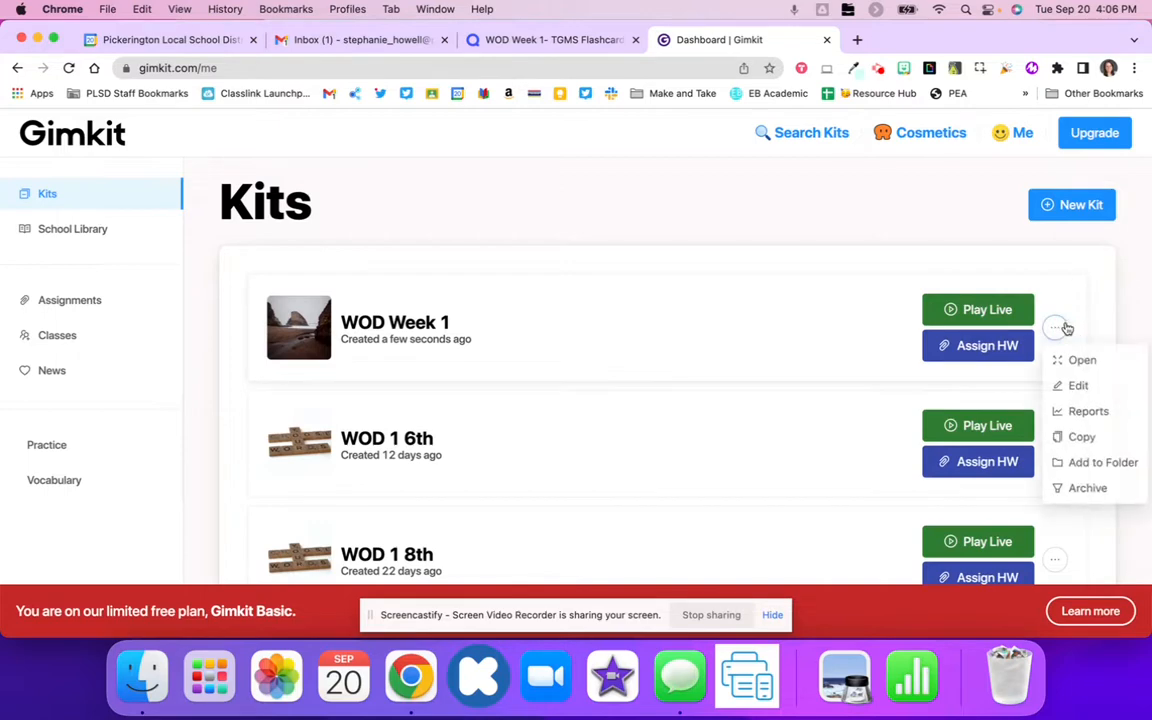
{"action": "left_click", "coordinate": [1081, 360]}
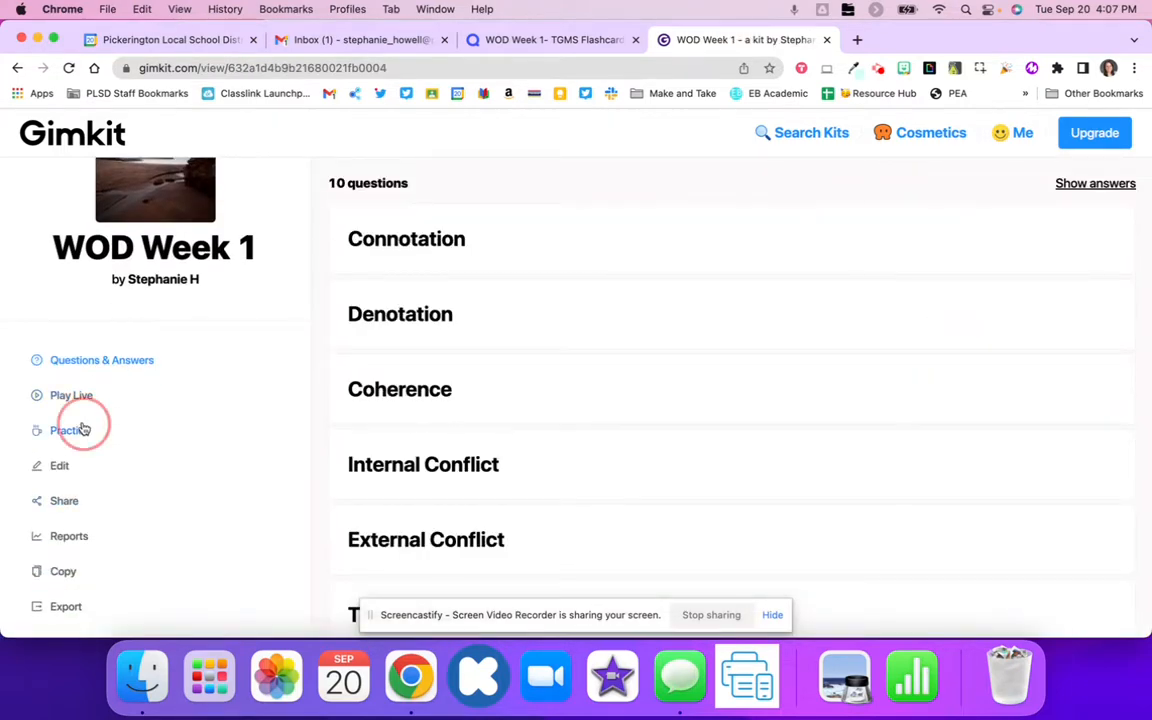
{"action": "left_click", "coordinate": [70, 430]}
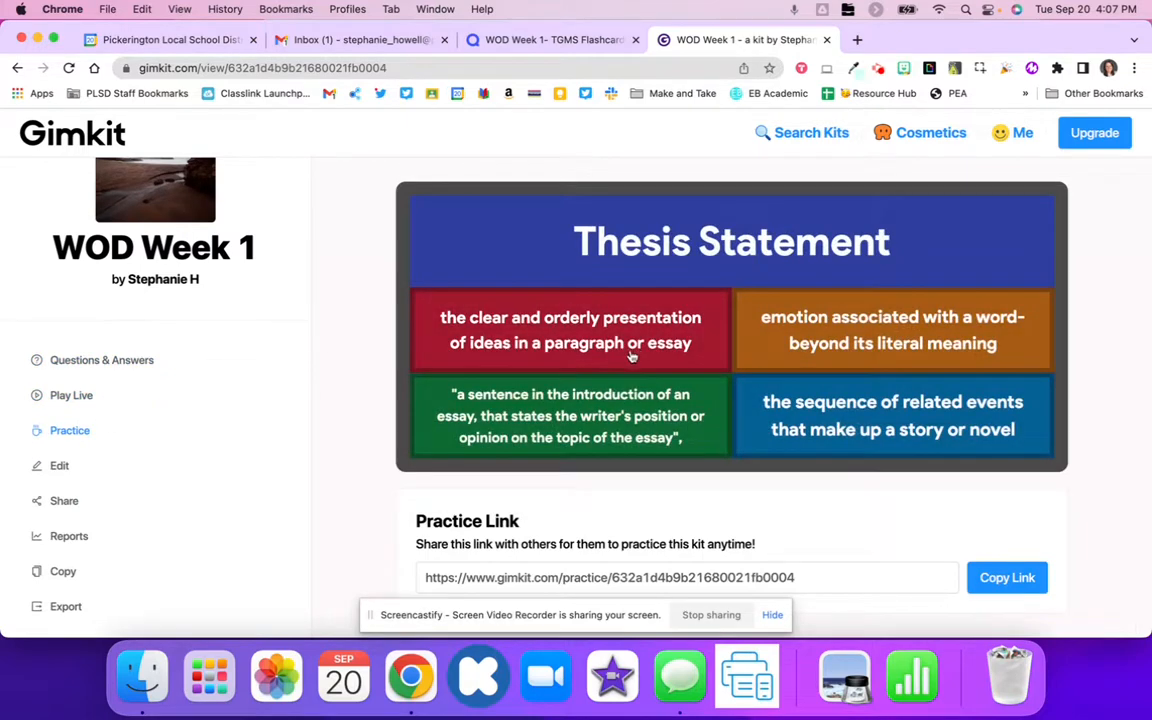
{"action": "left_click", "coordinate": [1006, 577]}
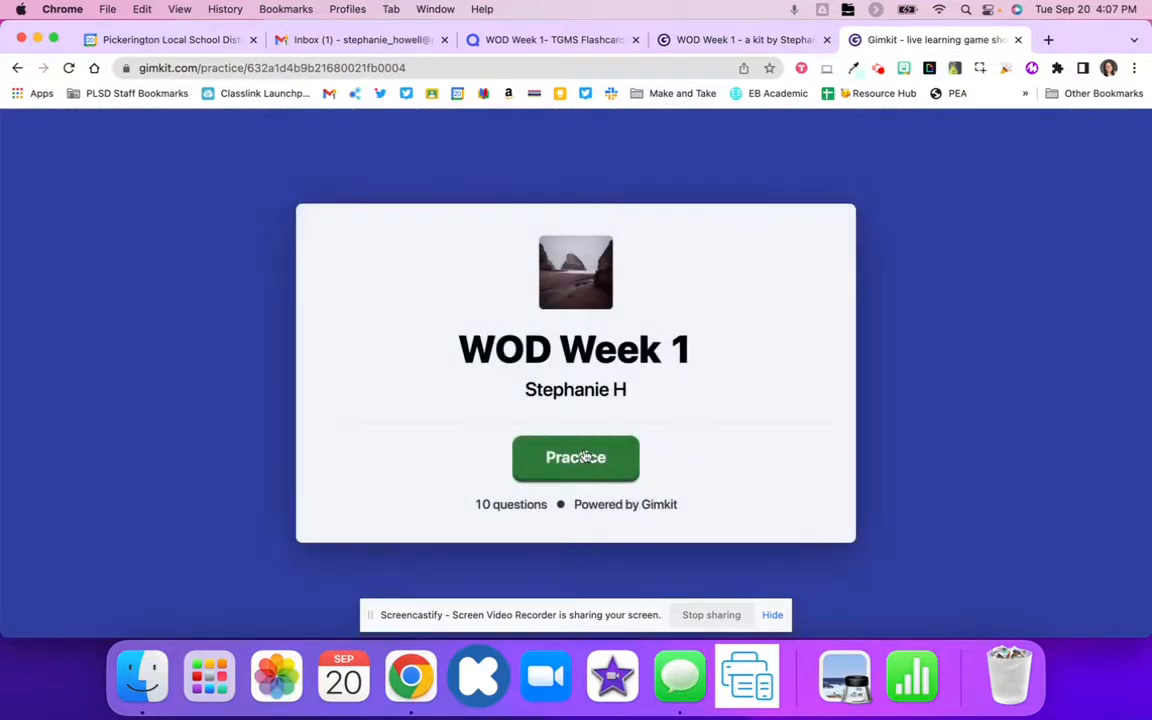
- Start practicing WOD Week 1 and move past answered questions to Thesis Statement
{"action": "left_click", "coordinate": [575, 457]}
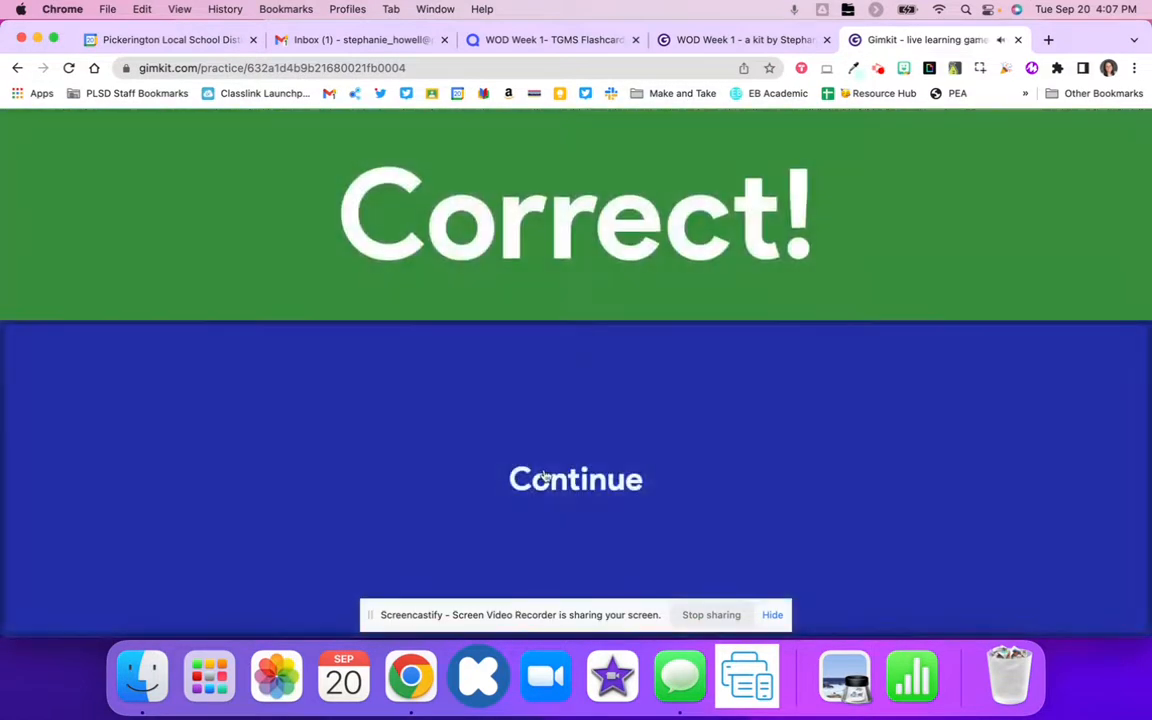
{"action": "left_click", "coordinate": [575, 479]}
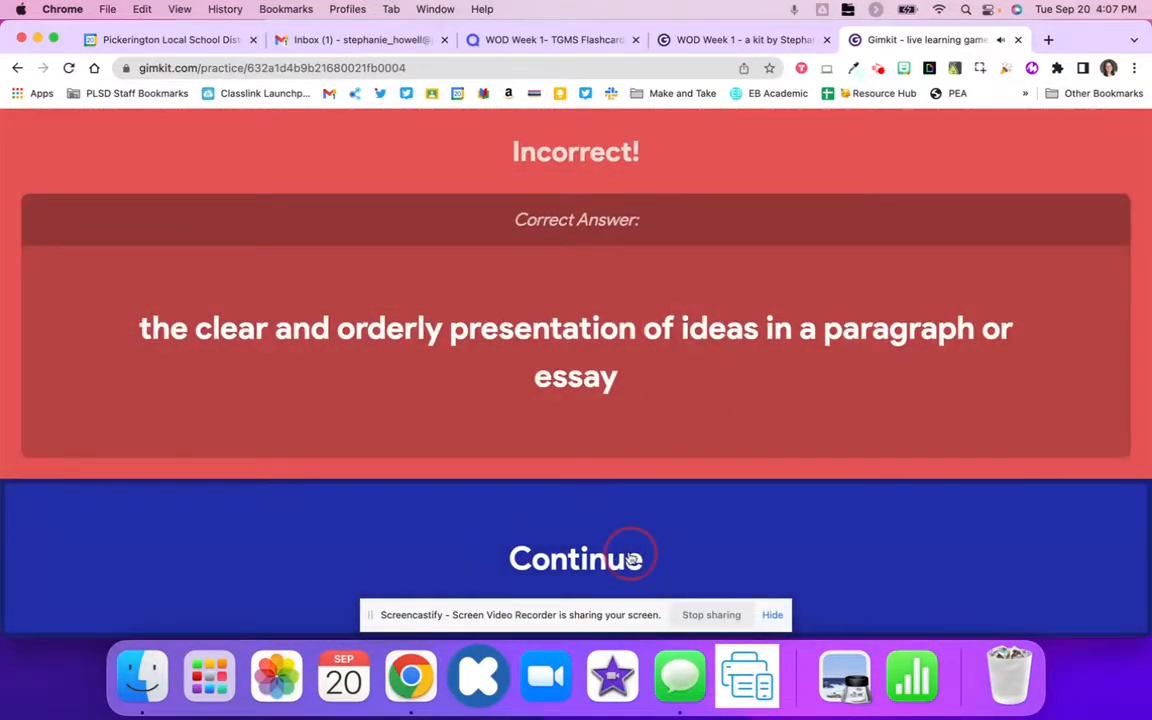
{"action": "left_click", "coordinate": [575, 558]}
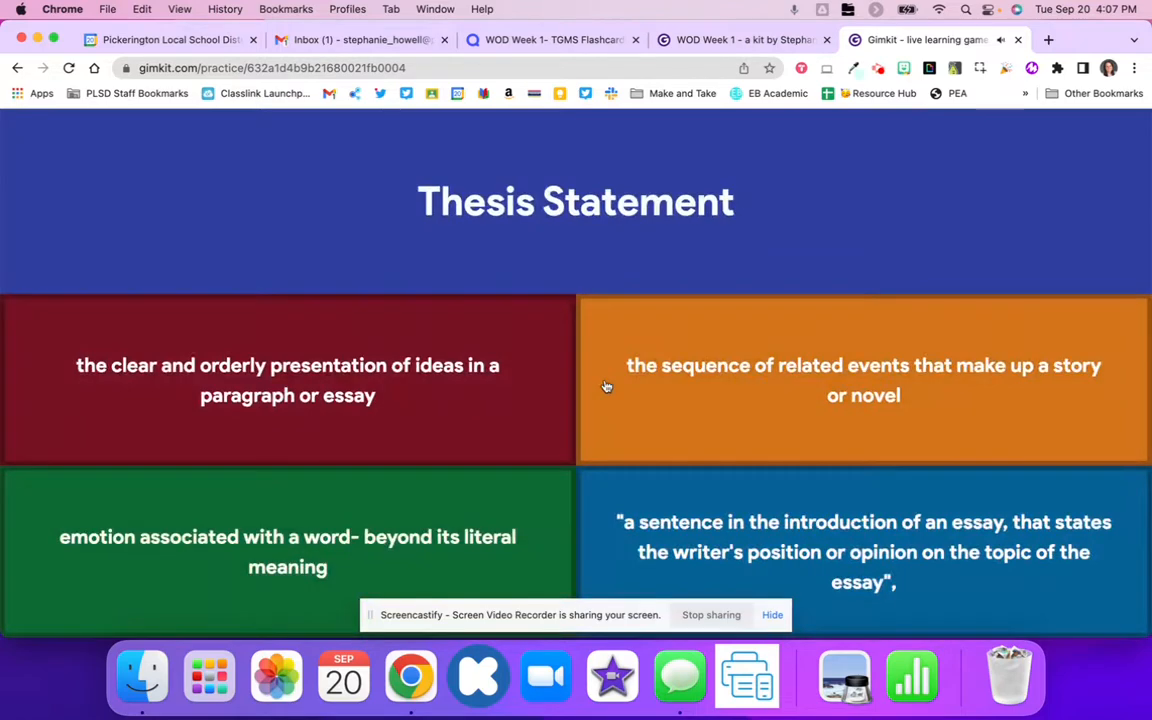